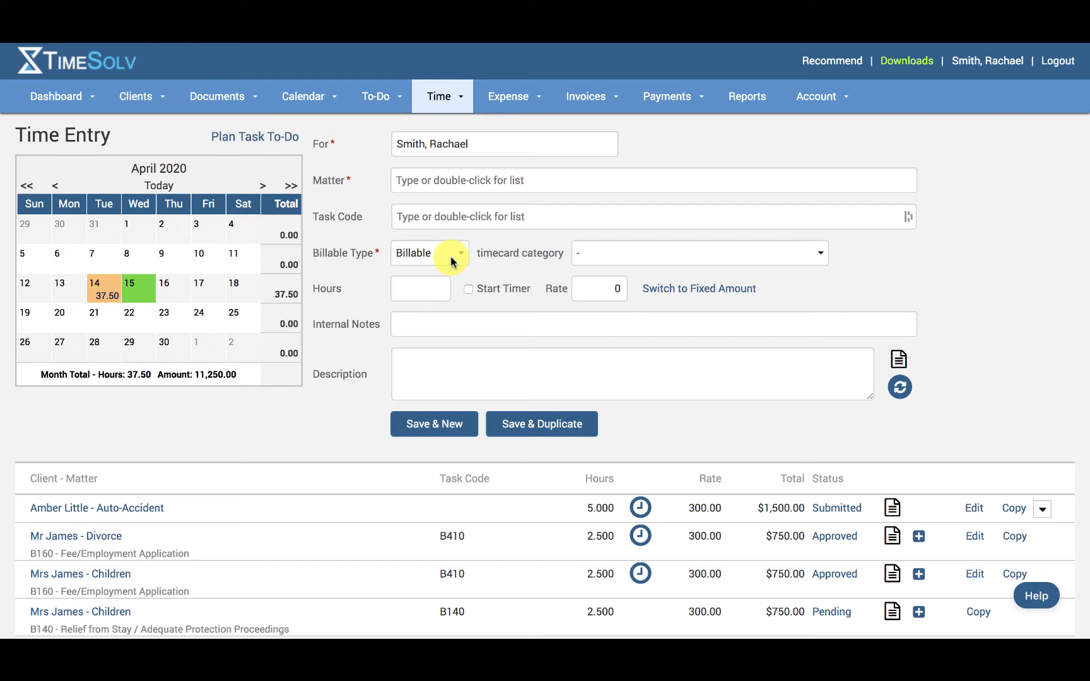
pyautogui.moveTo(585, 117)
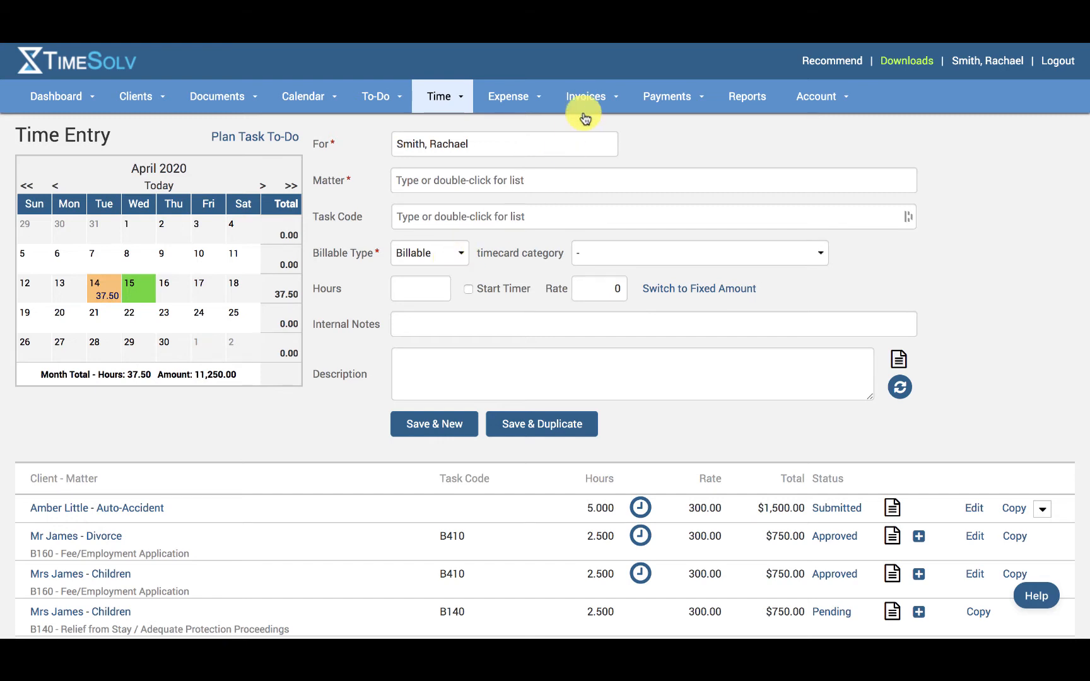
# - Open Drafts from the Invoices menu to show the Draft Invoices list
pyautogui.click(586, 96)
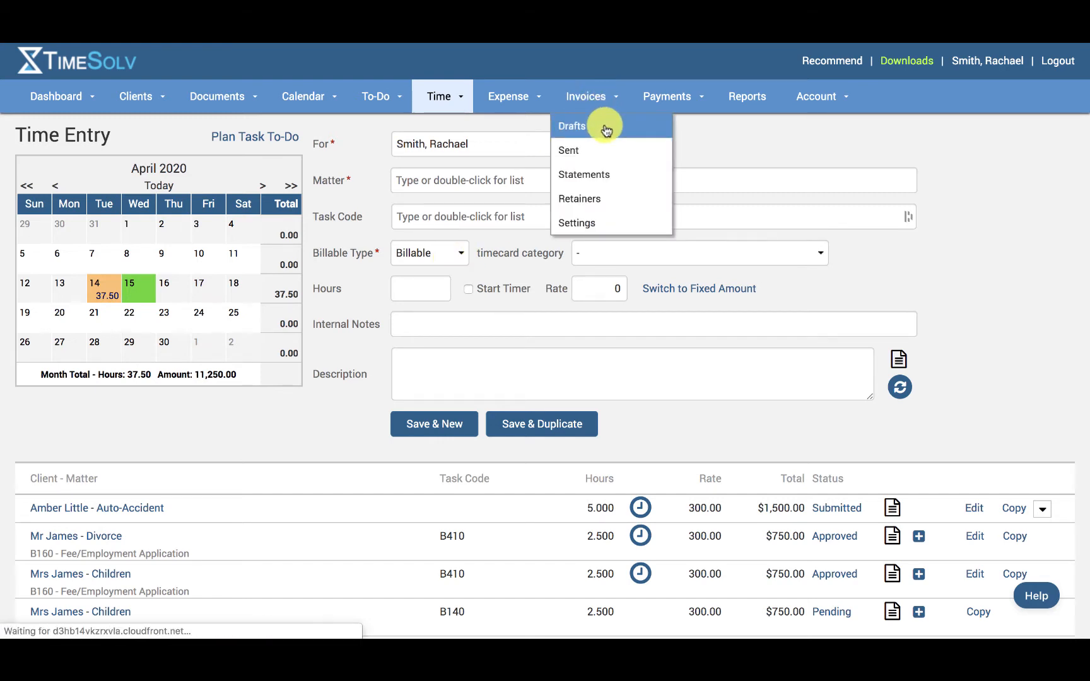
pyautogui.click(572, 126)
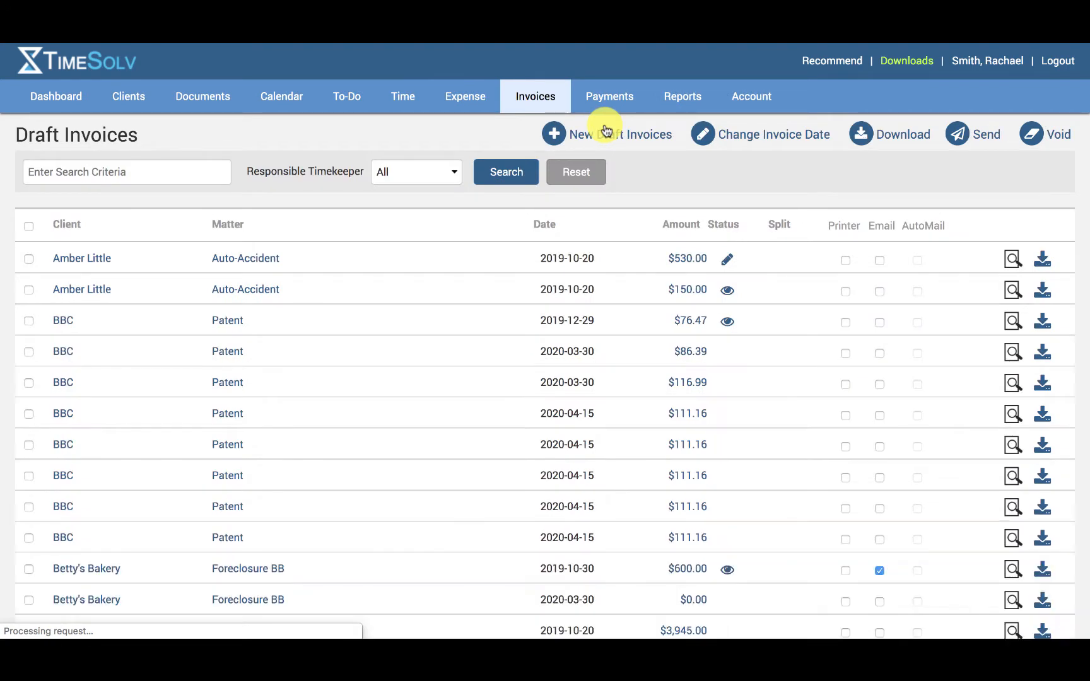
# - Start new draft invoices for all clients with Billing Category left as None Specified
pyautogui.click(617, 134)
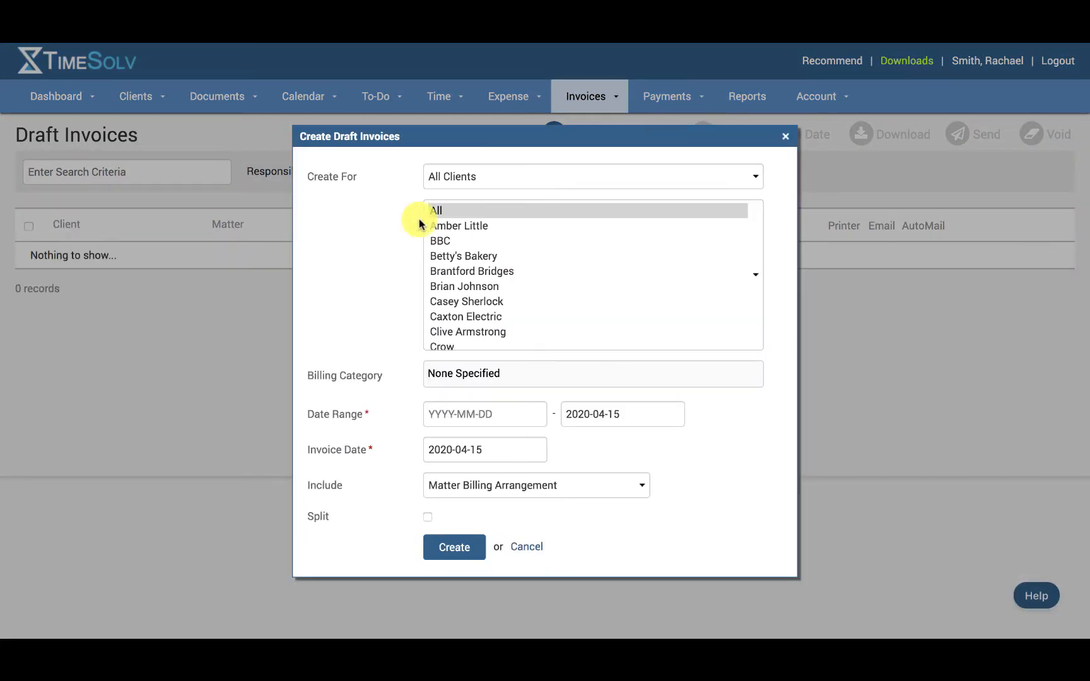
pyautogui.moveTo(478, 318)
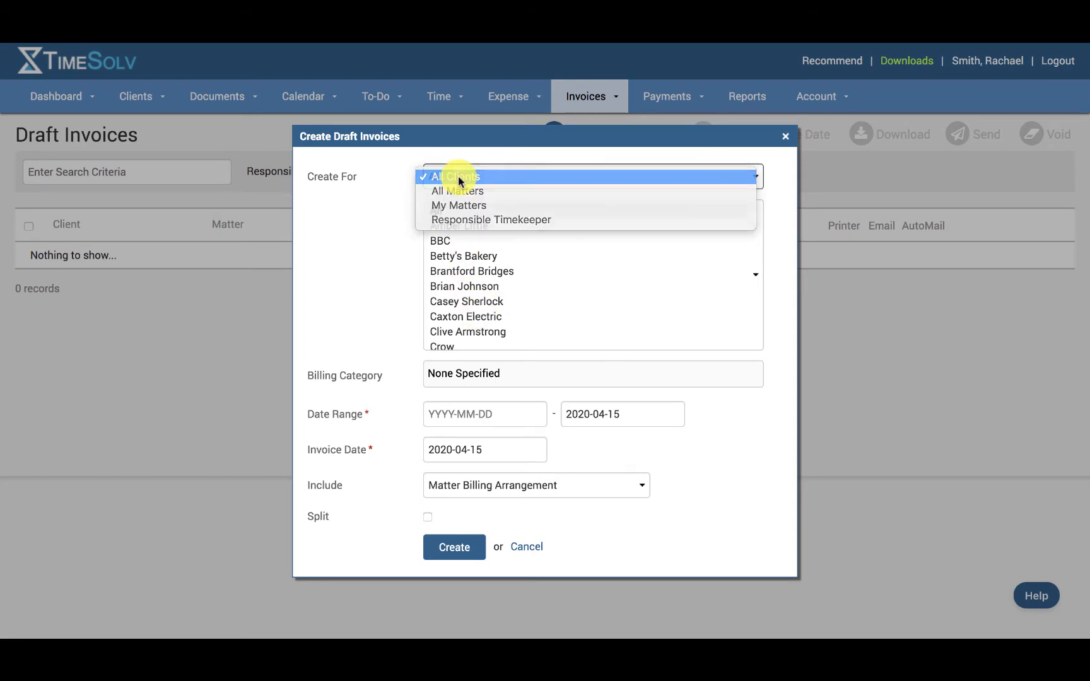
pyautogui.moveTo(491, 219)
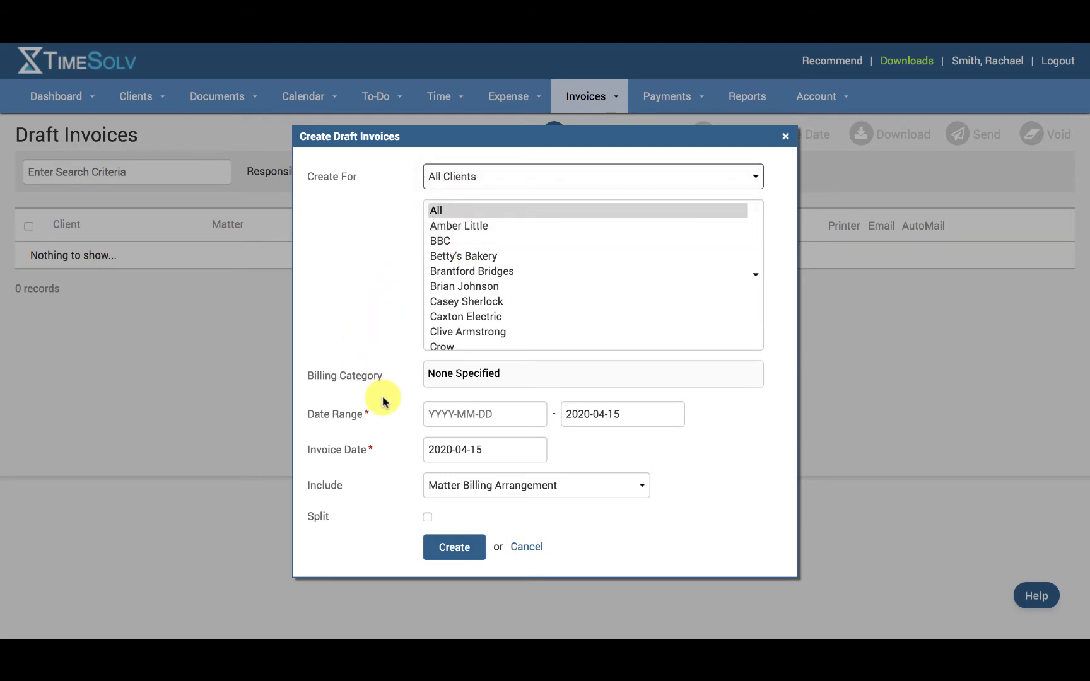
pyautogui.click(593, 373)
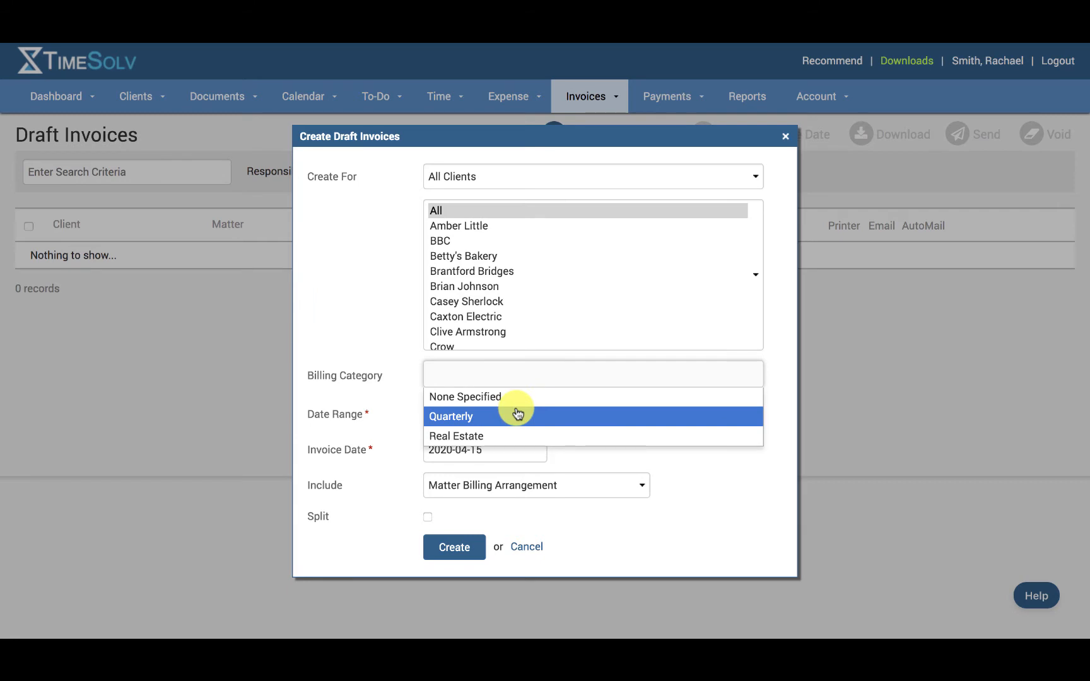
pyautogui.click(464, 396)
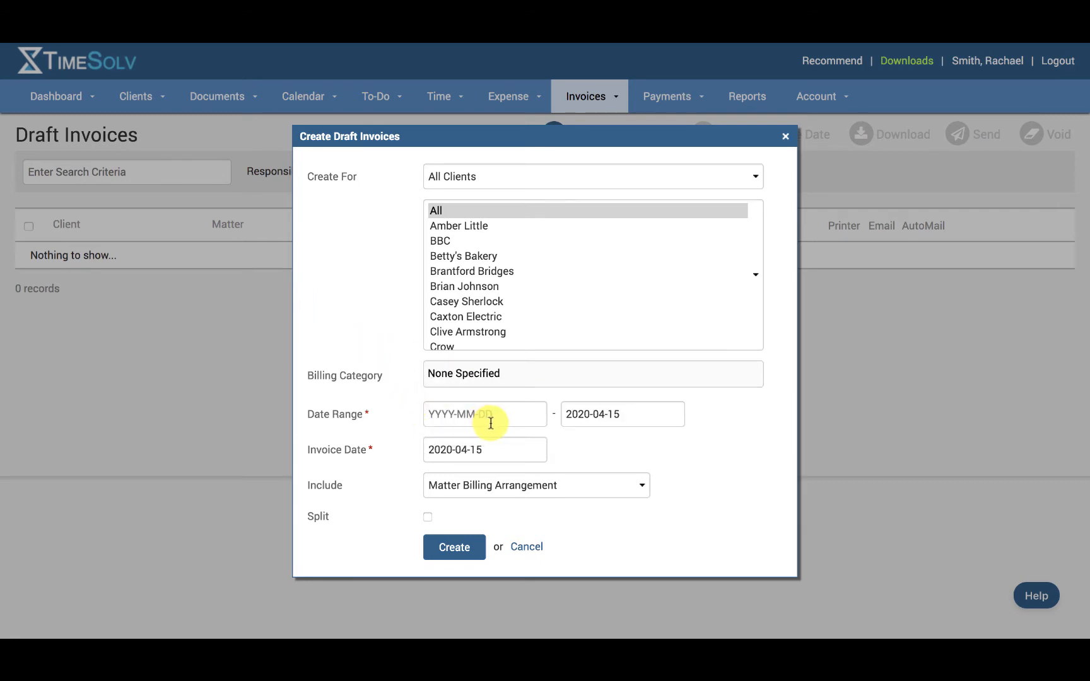
pyautogui.moveTo(498, 420)
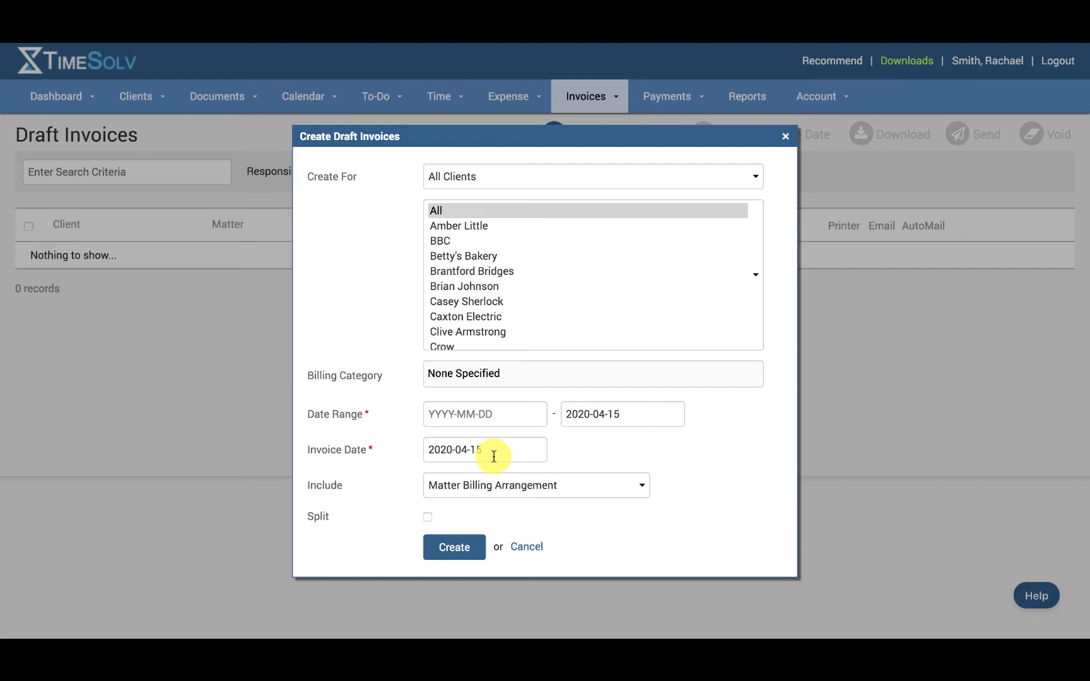
# - Create split, time-only draft invoices dated April 15, 2020 for all clients
pyautogui.click(536, 485)
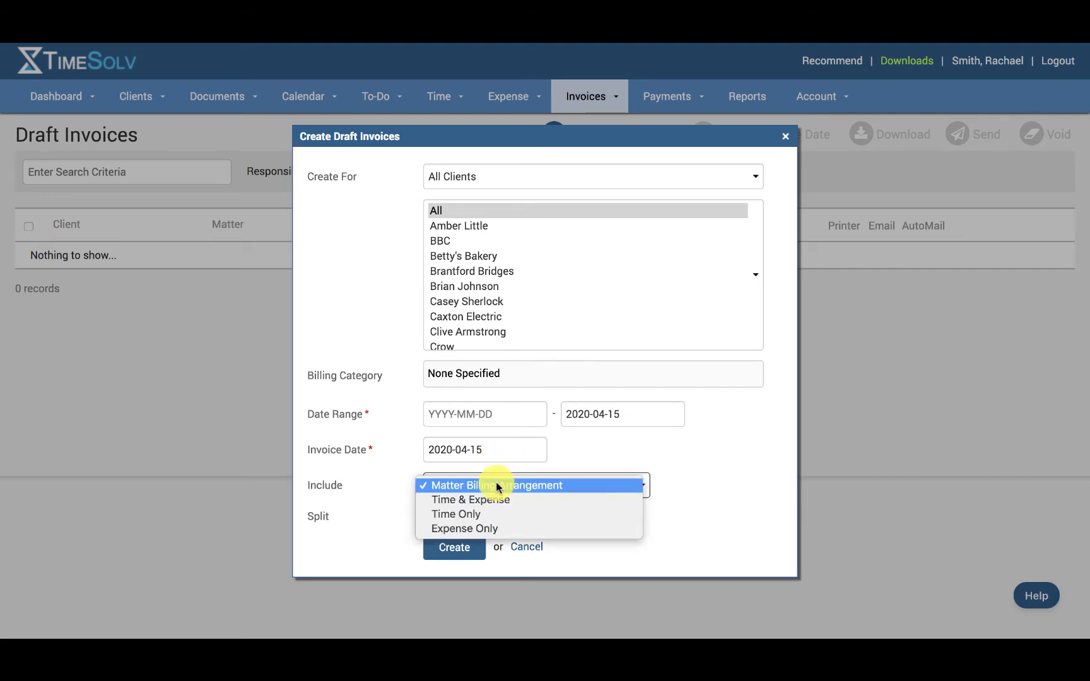
pyautogui.click(456, 513)
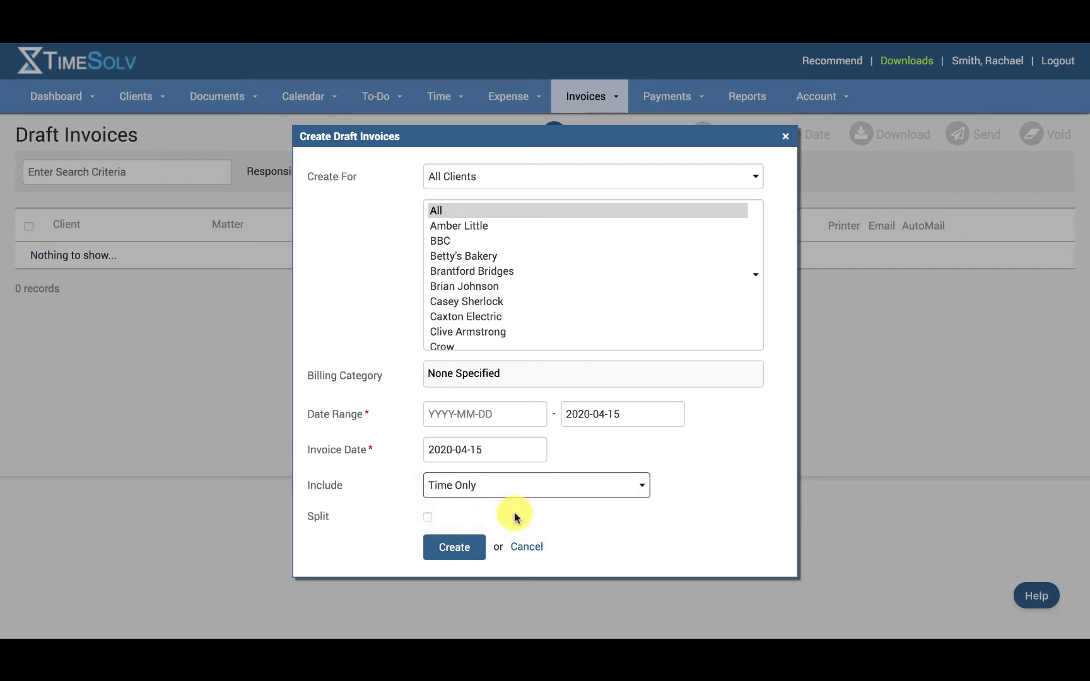
pyautogui.moveTo(428, 520)
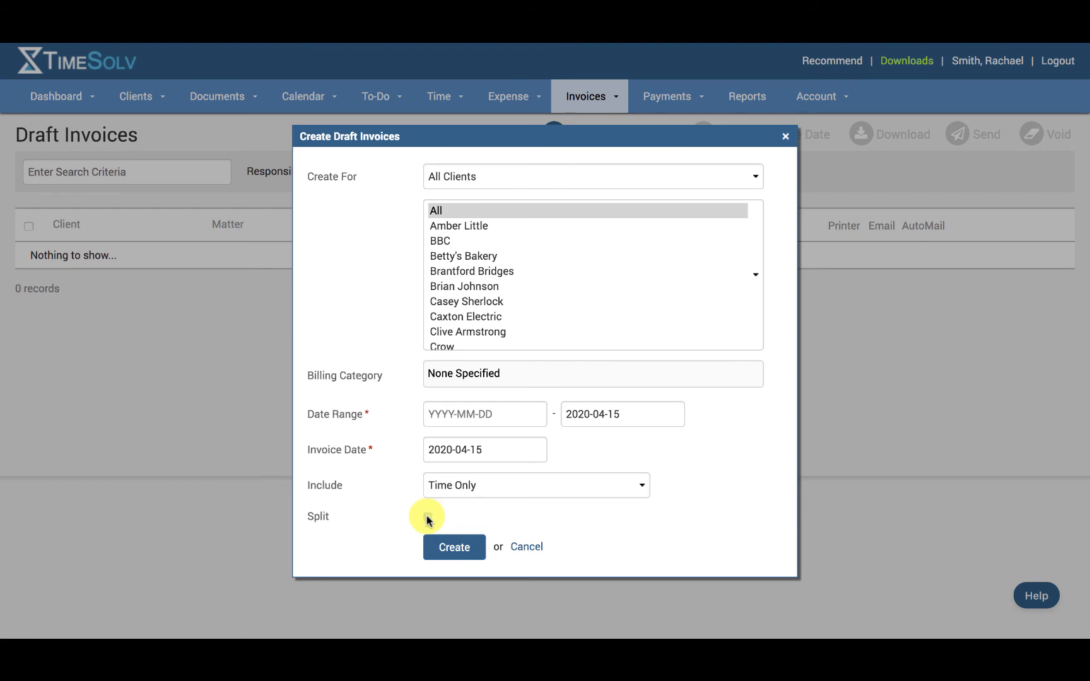
pyautogui.click(427, 516)
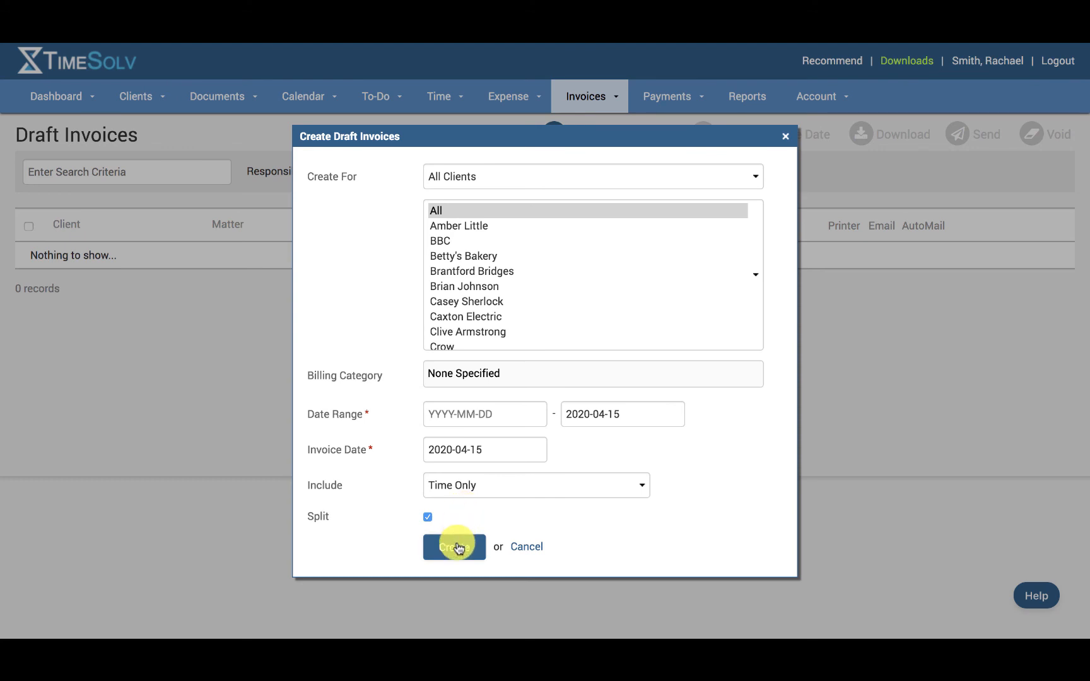
pyautogui.click(454, 547)
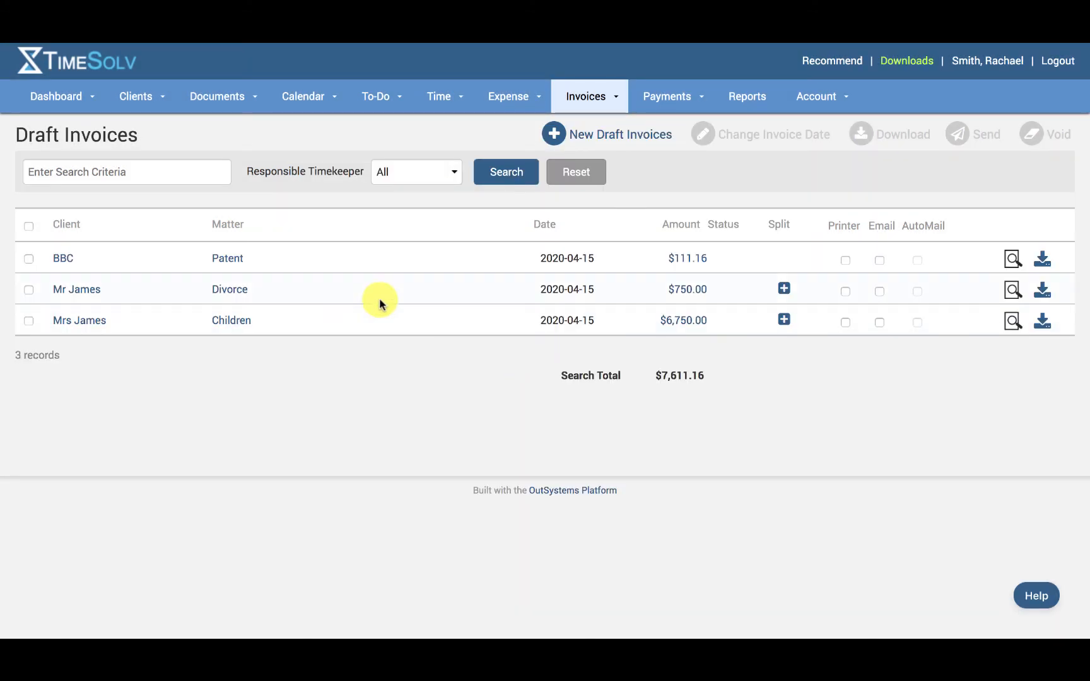
pyautogui.moveTo(621, 329)
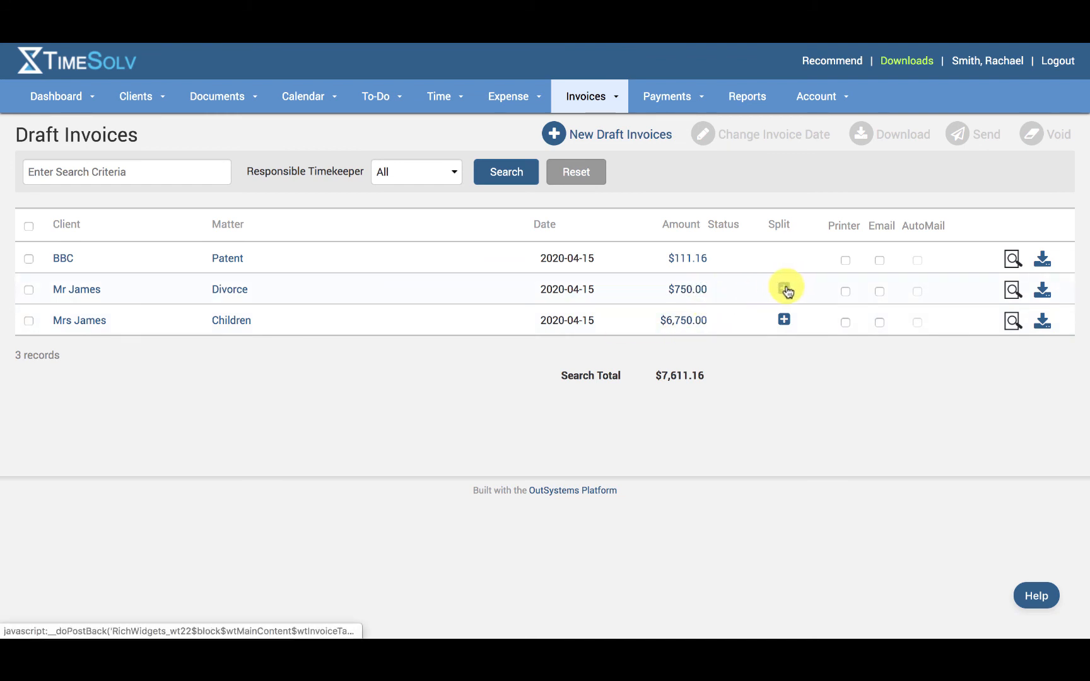
pyautogui.moveTo(785, 321)
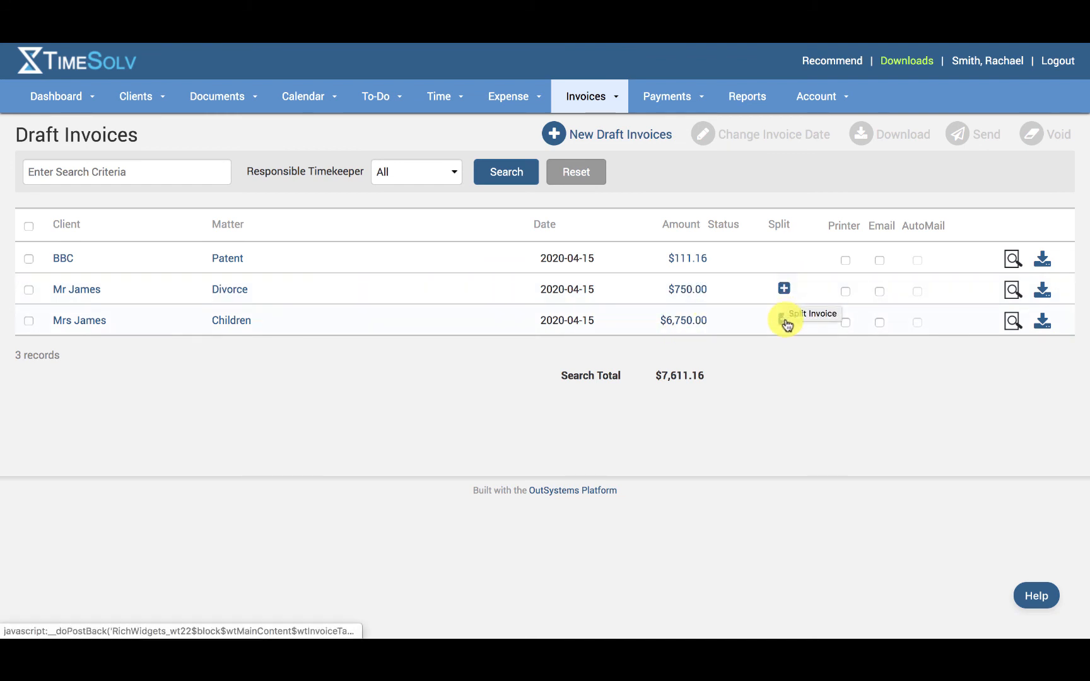